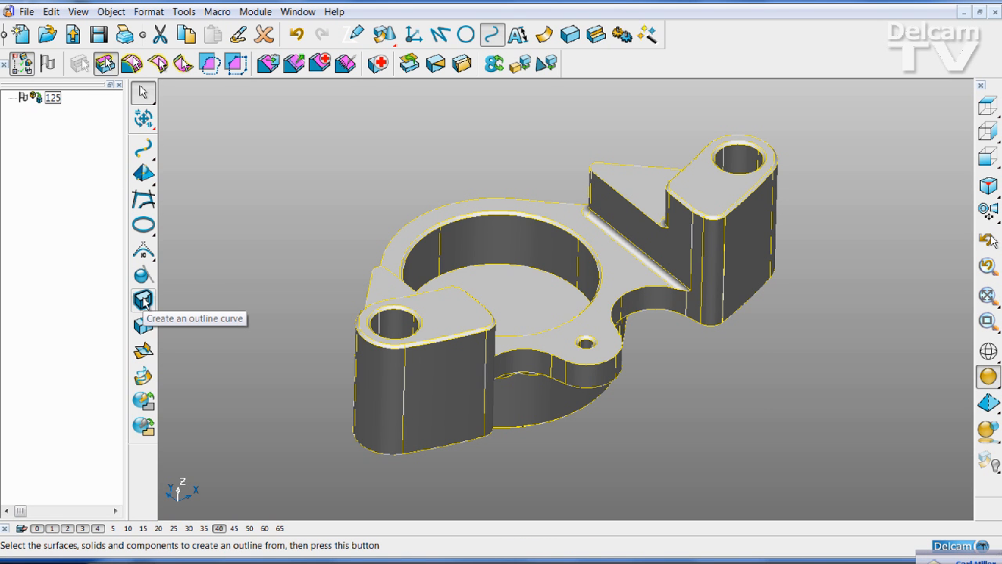
Step: Start an outline curve on the bracket solid with Project curve and Connect open curves enabled
{"action": "left_click", "coordinate": [144, 301]}
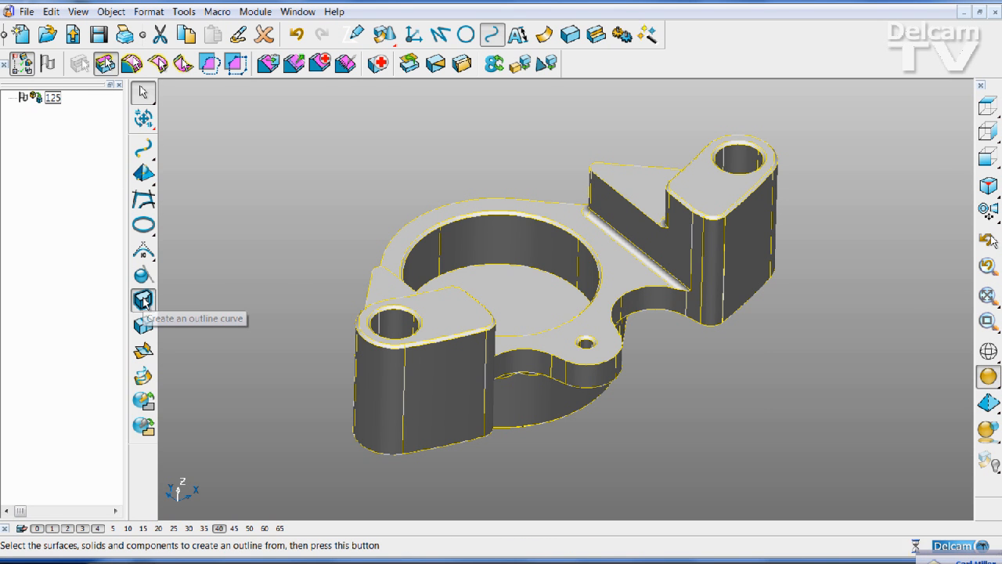
{"action": "left_click", "coordinate": [144, 301]}
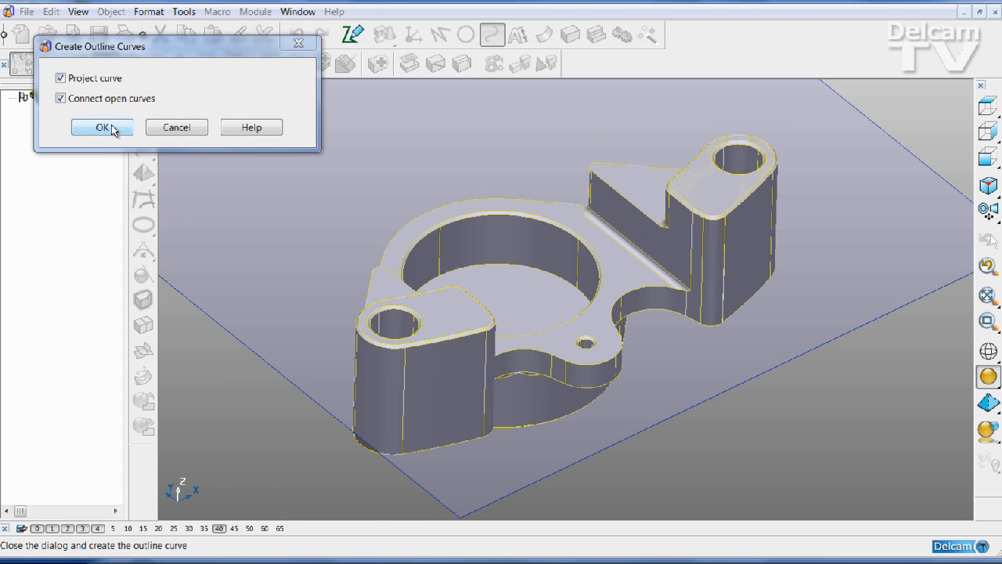
Step: Confirm the dialog to generate the outline curve projected onto the working plane
{"action": "left_click", "coordinate": [102, 127]}
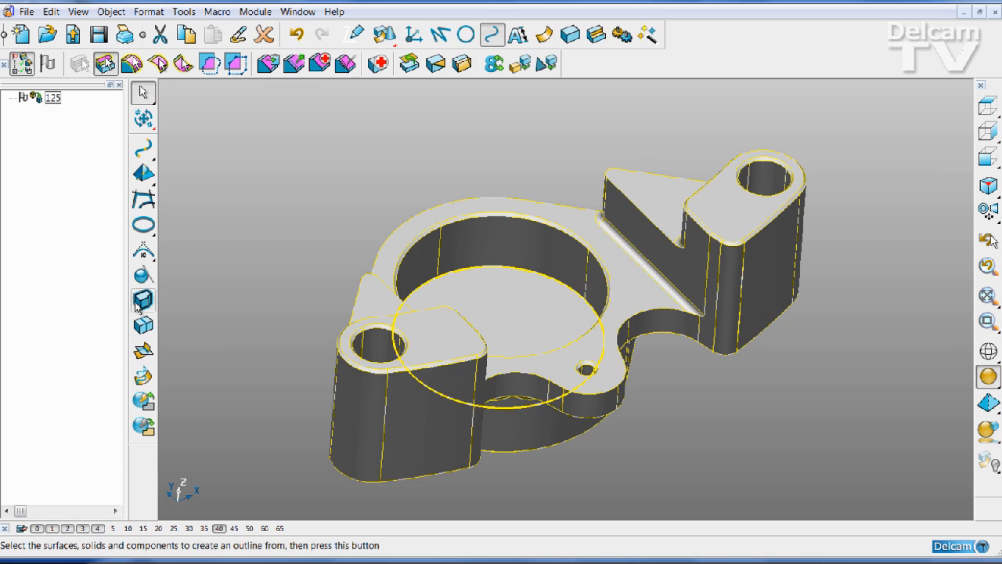
Step: Create a second outline curve with Project curve unticked, following the solid's silhouette split line
{"action": "left_click", "coordinate": [144, 301]}
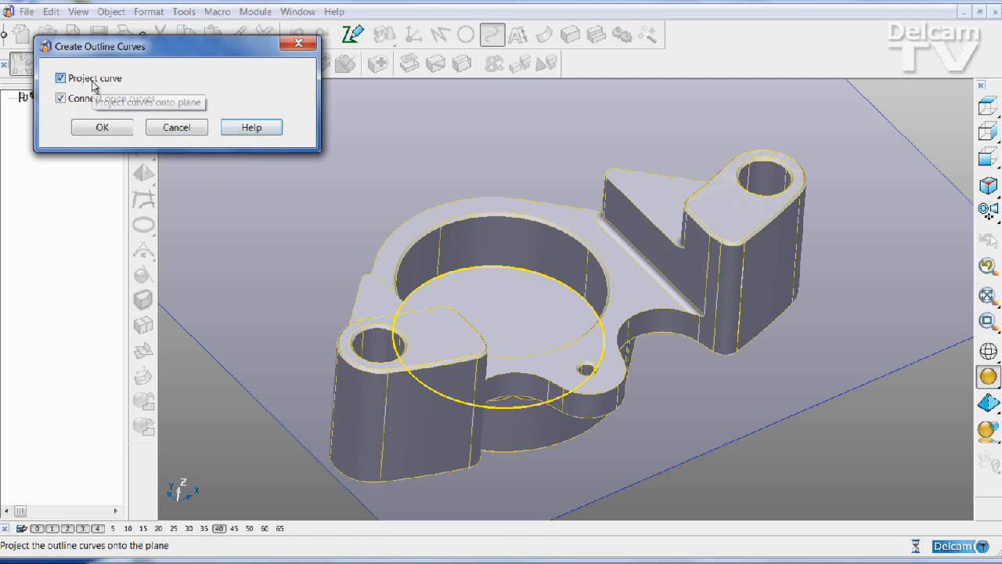
{"action": "left_click", "coordinate": [60, 78]}
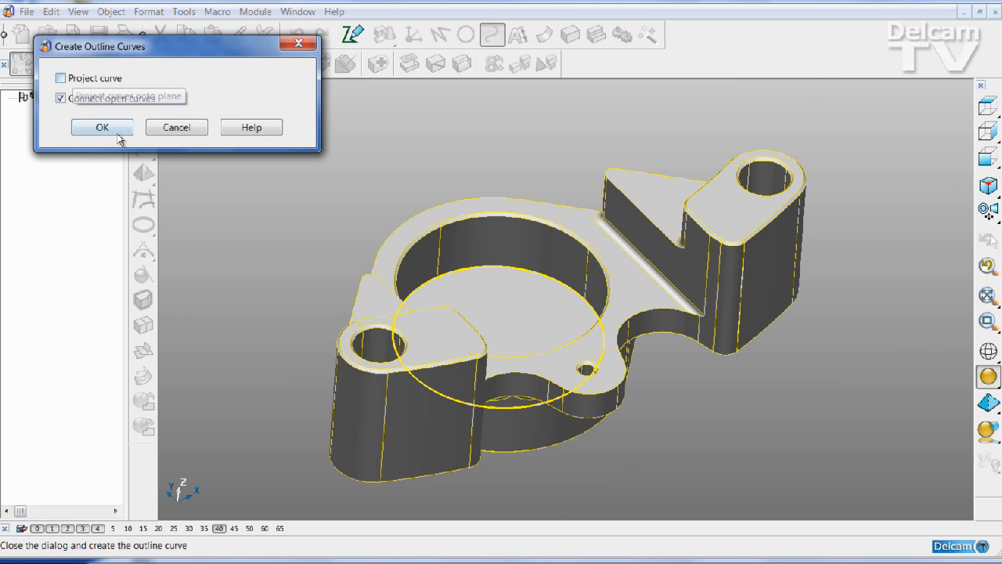
{"action": "left_click", "coordinate": [101, 127]}
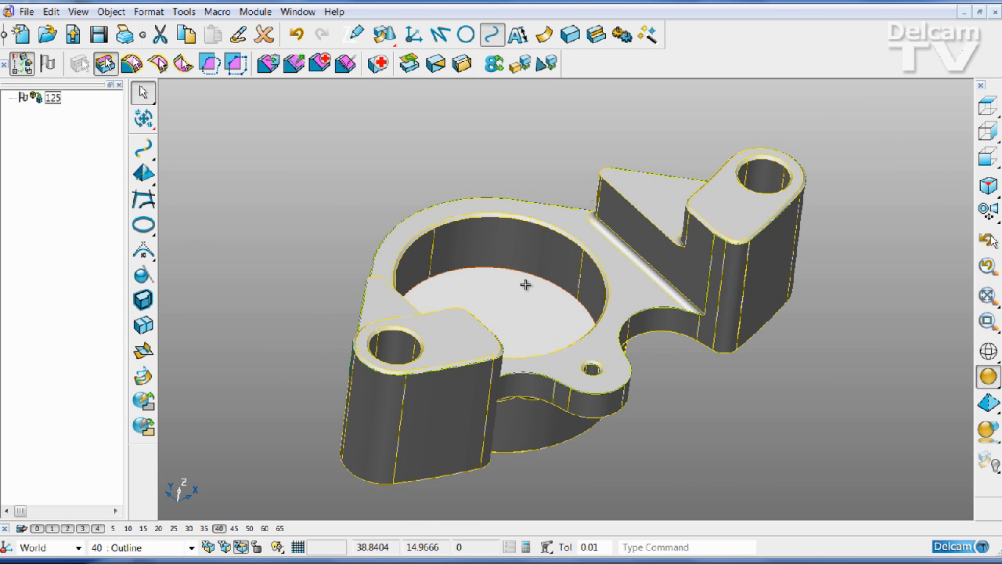